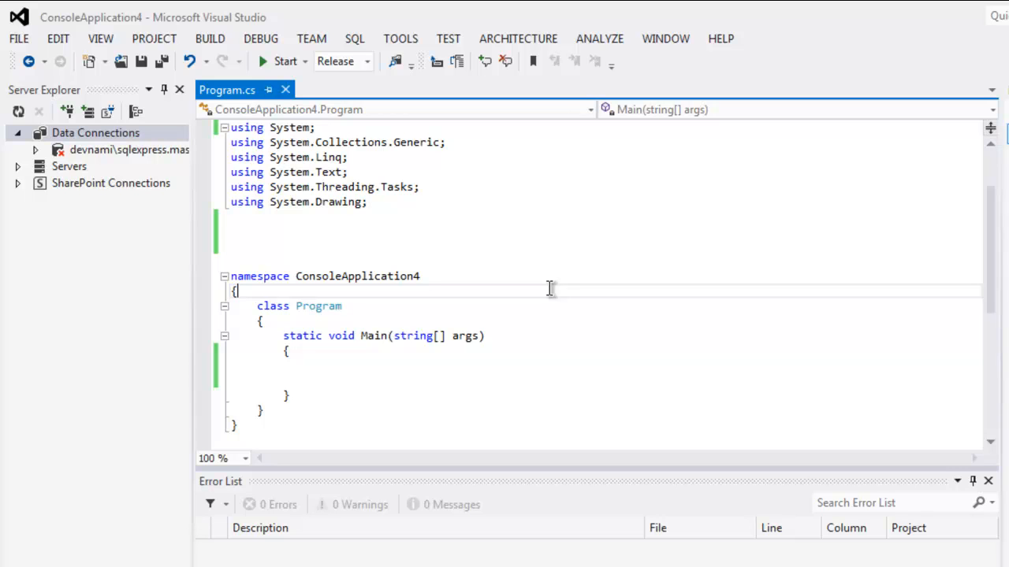
# Step: Add using directives for OpenQA.Selenium and OpenQA.Selenium.Firefox below the System usings
pyautogui.write('usn')
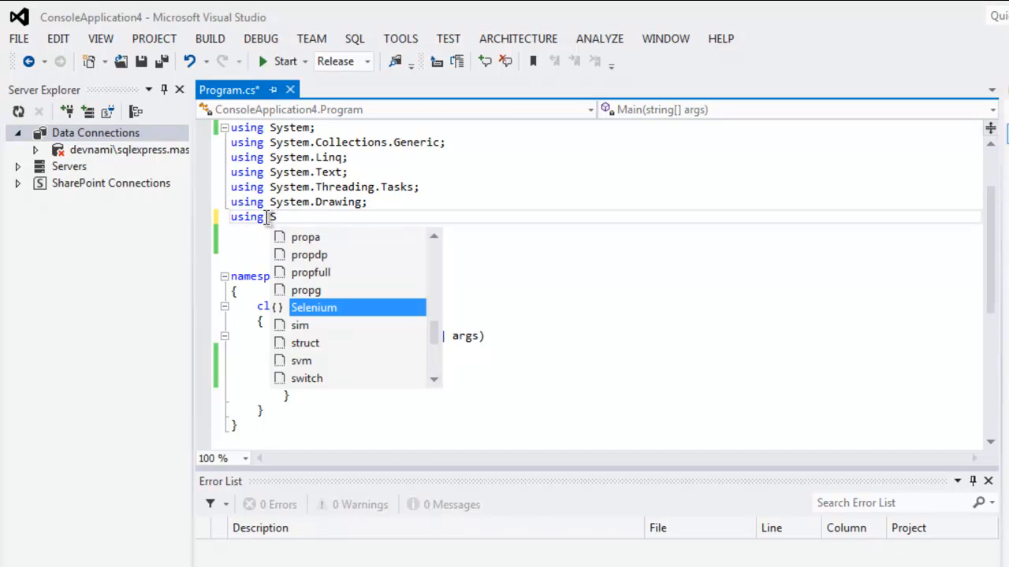
pyautogui.write('OpenQA.')
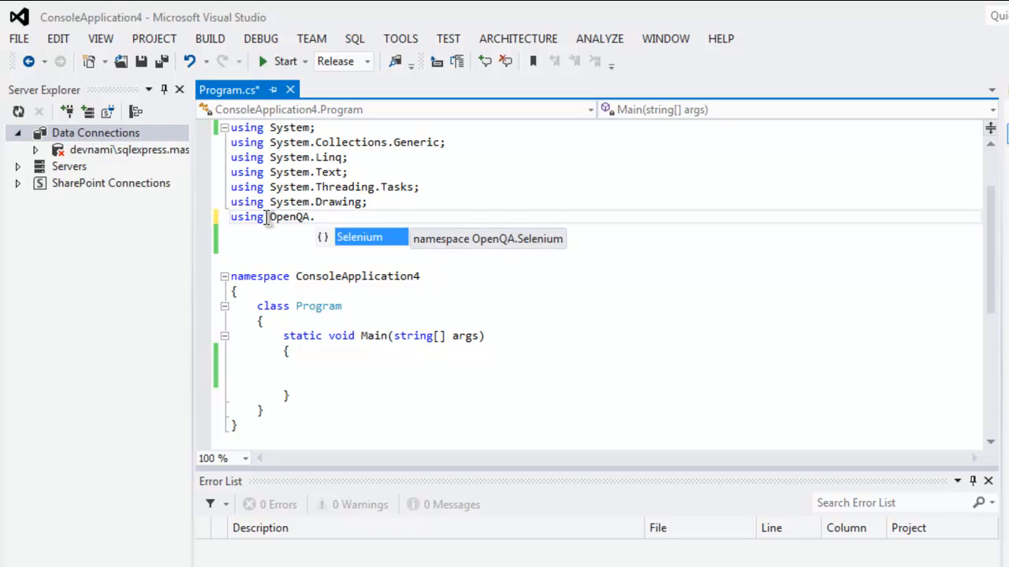
pyautogui.write('Selenium;')
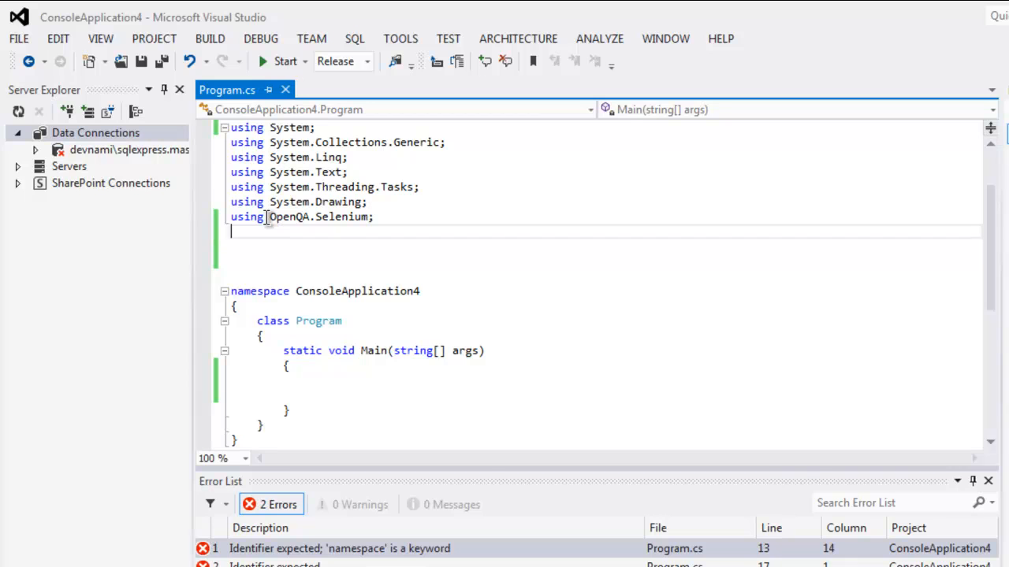
pyautogui.write('using OpenQA.Selenium.Firefox')
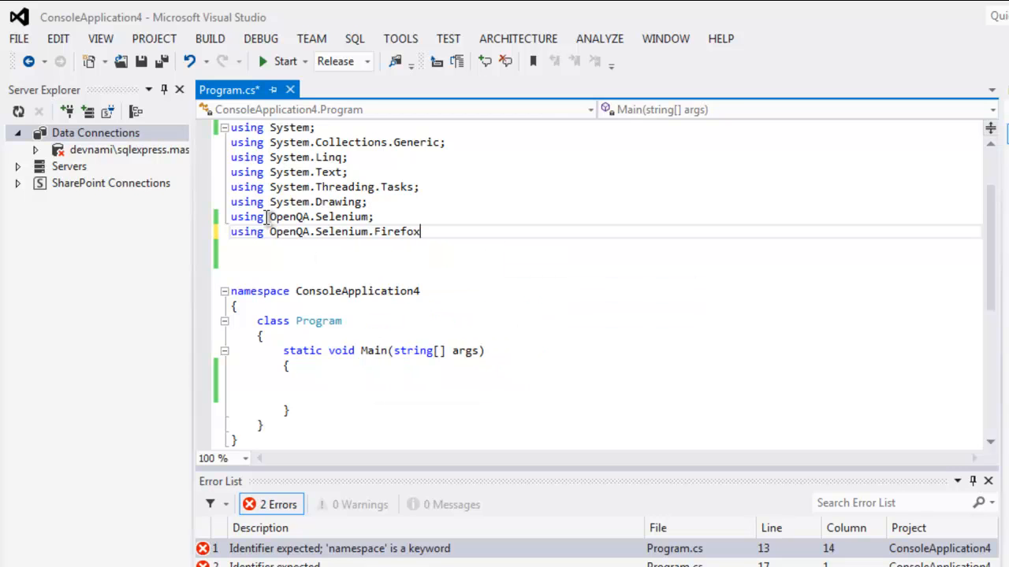
pyautogui.write(';')
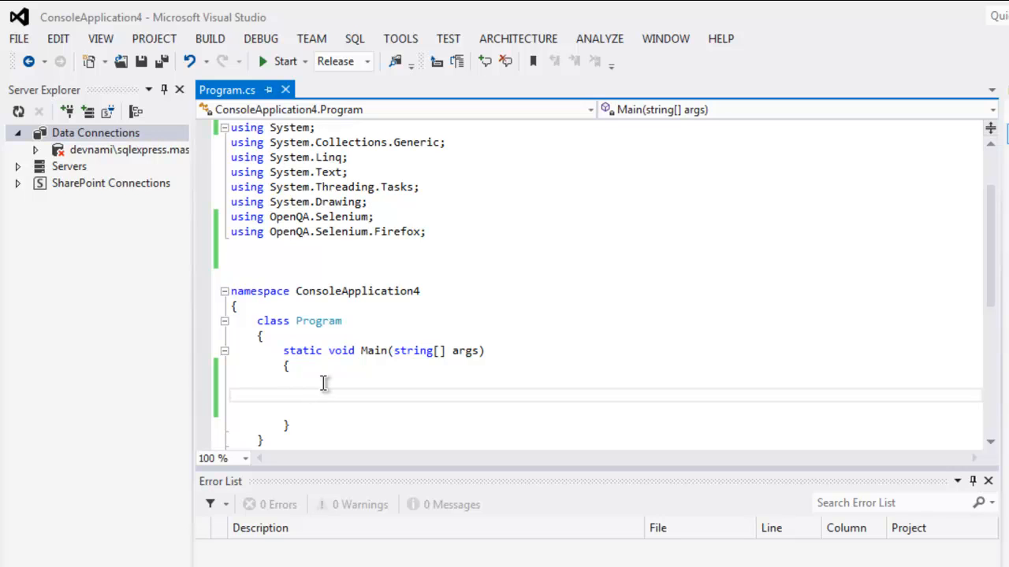
# Step: Declare 'var driver = new FirefoxDriver();' at the start of Main
pyautogui.write('var driv')
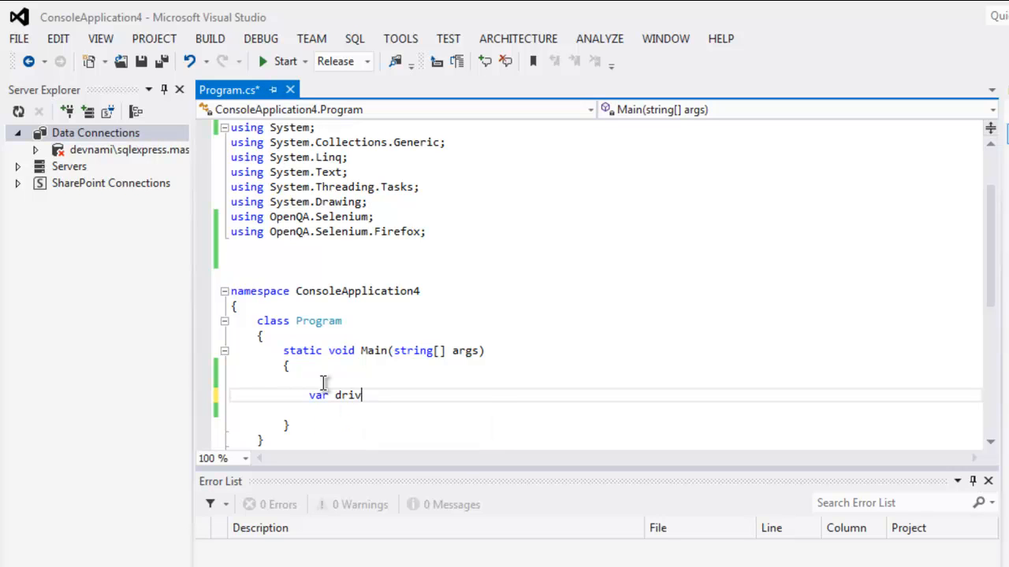
pyautogui.write('er = new')
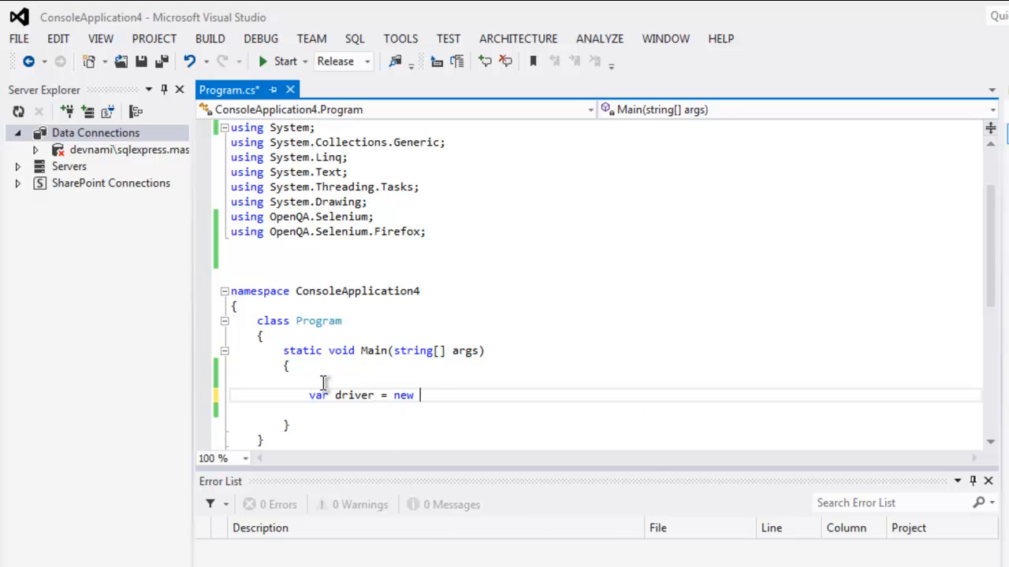
pyautogui.write('FirefoxDriver(')
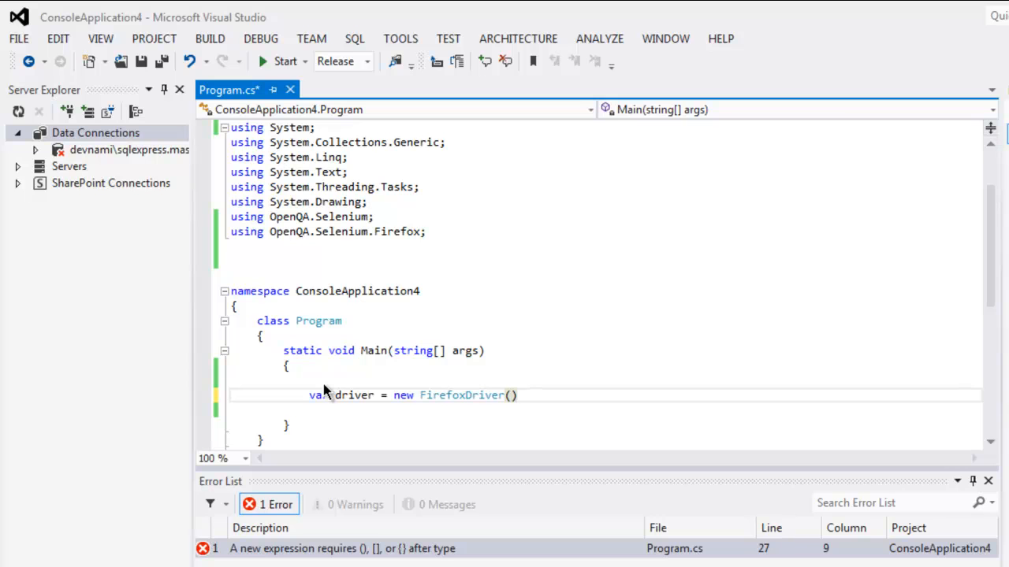
pyautogui.write('drv')
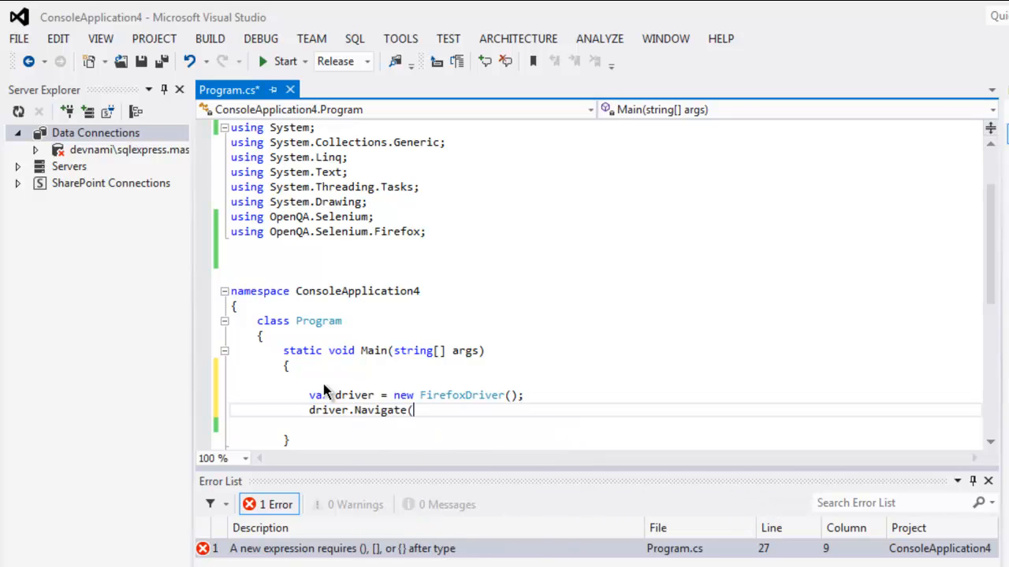
pyautogui.write(').GoToUrl')
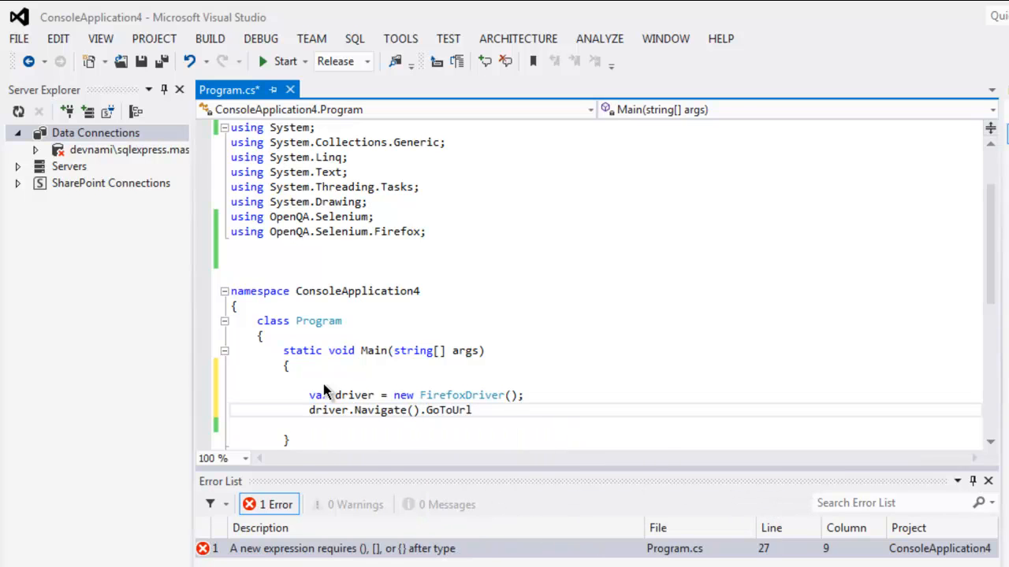
pyautogui.write('("h')
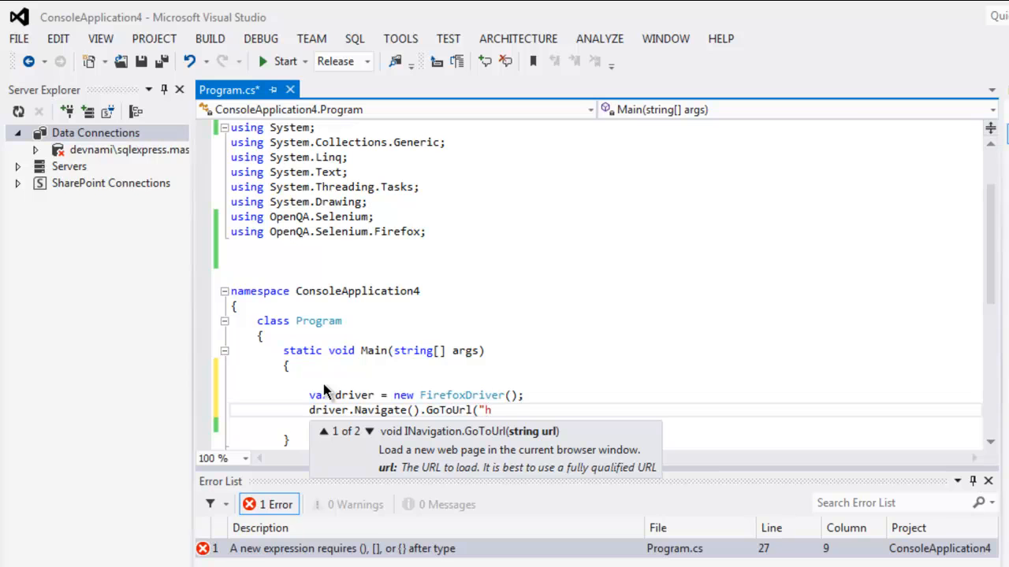
pyautogui.write('ttp://')
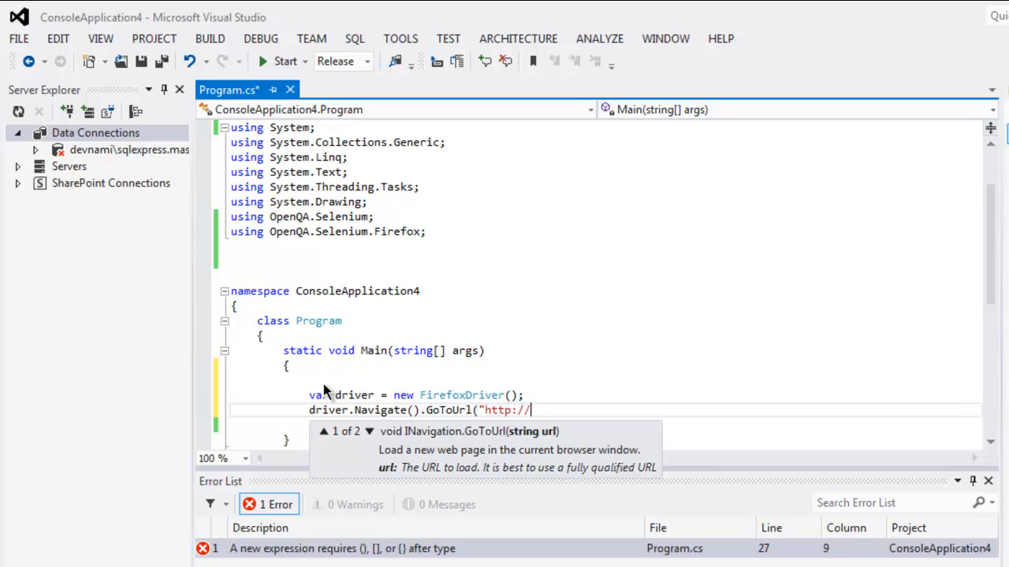
pyautogui.write('google.com')
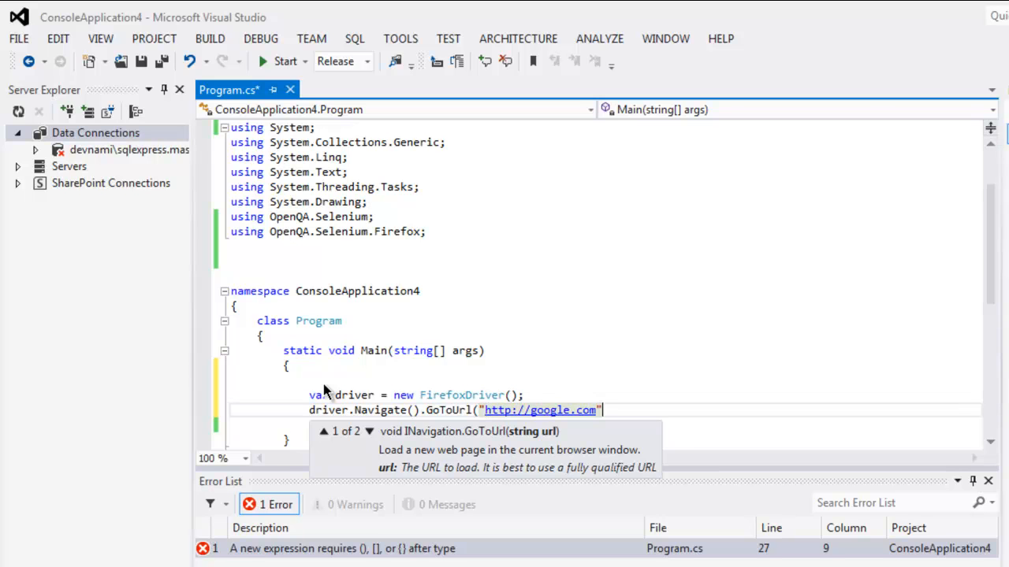
pyautogui.write(');')
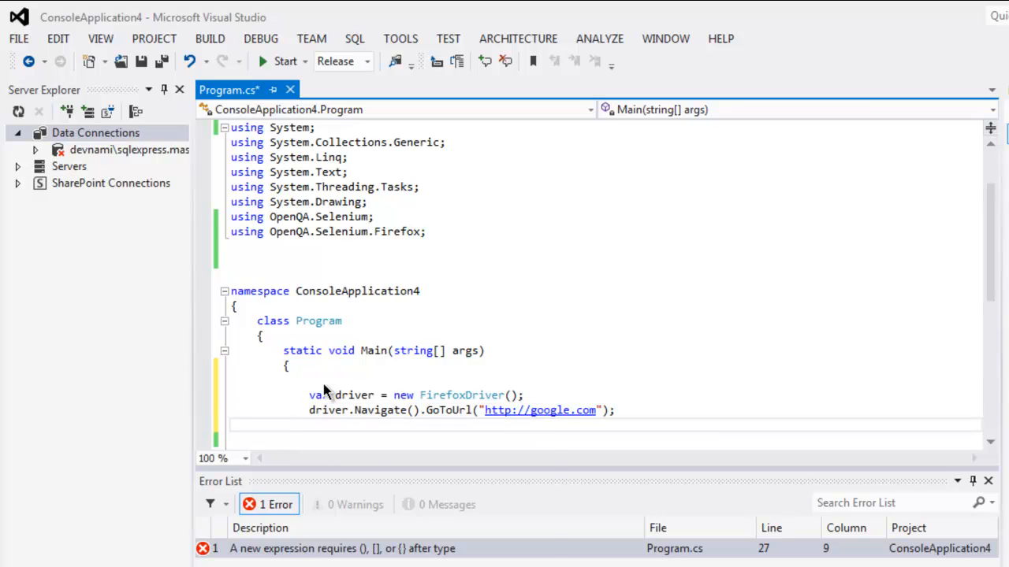
pyautogui.write('System')
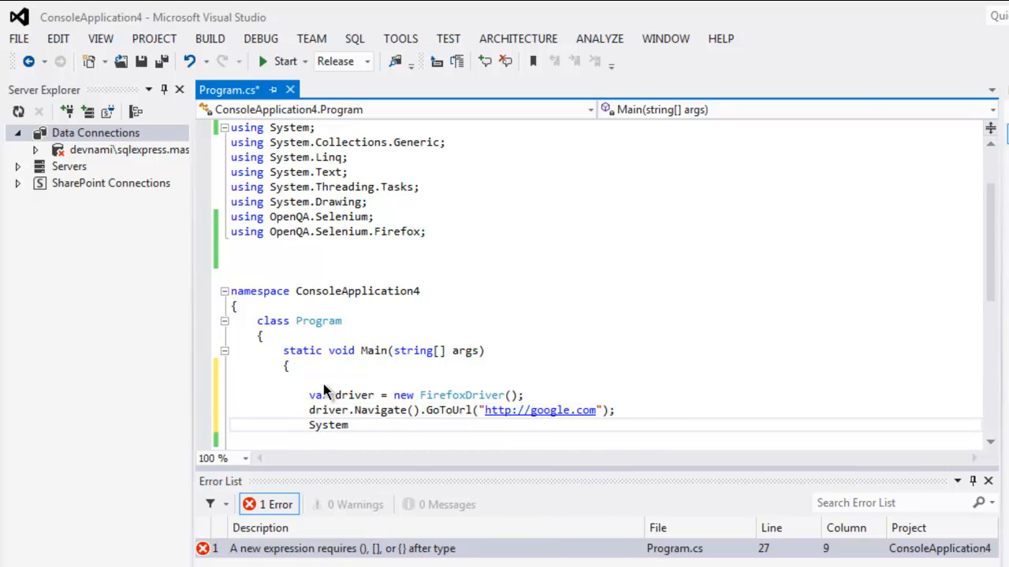
# Step: Wait with System.Threading.Thread.Sleep(4000) and then call driver.Close()
pyautogui.write('.Threadin')
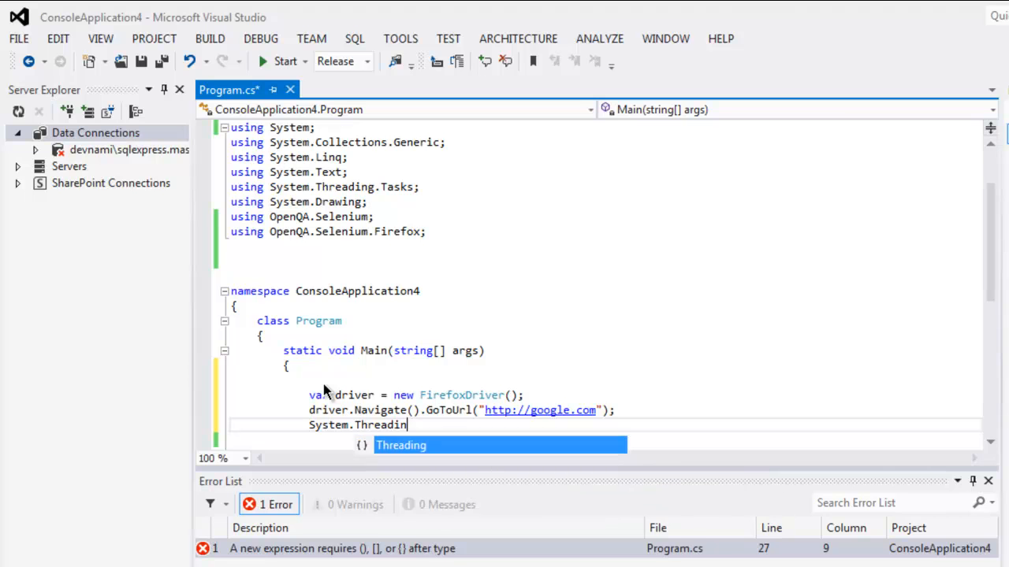
pyautogui.write('g.Thread.')
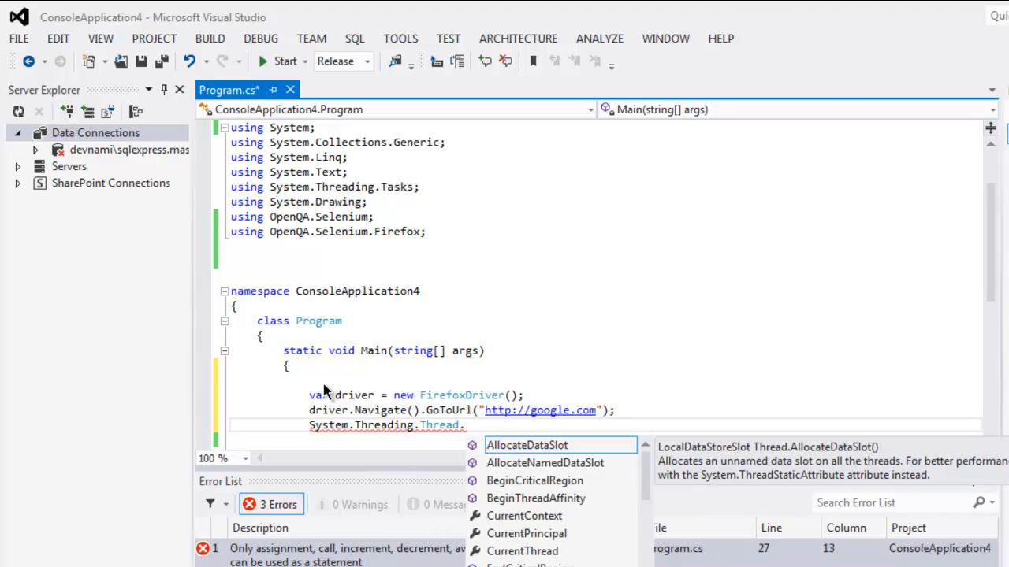
pyautogui.write('Sleep')
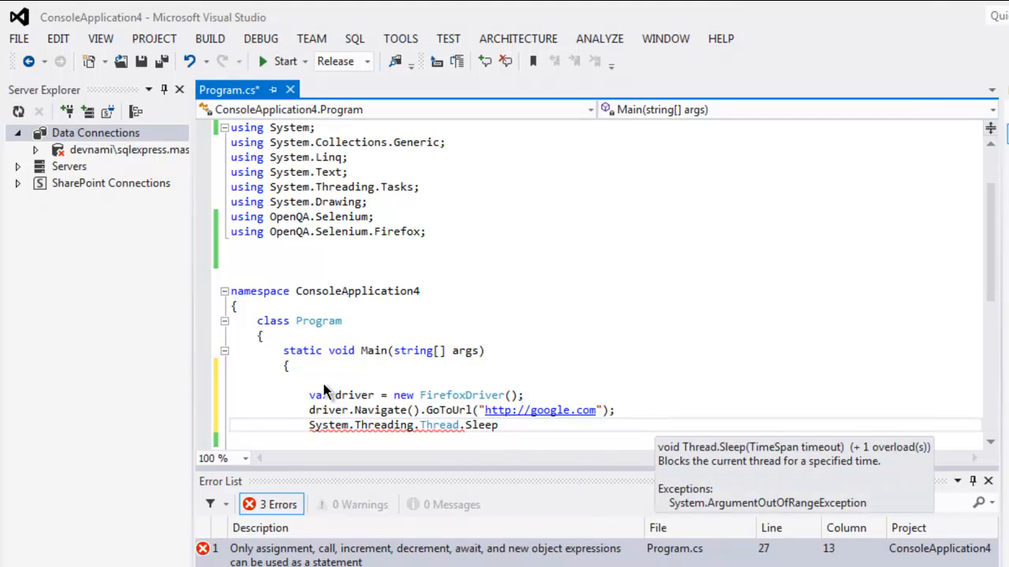
pyautogui.write('(4000)')
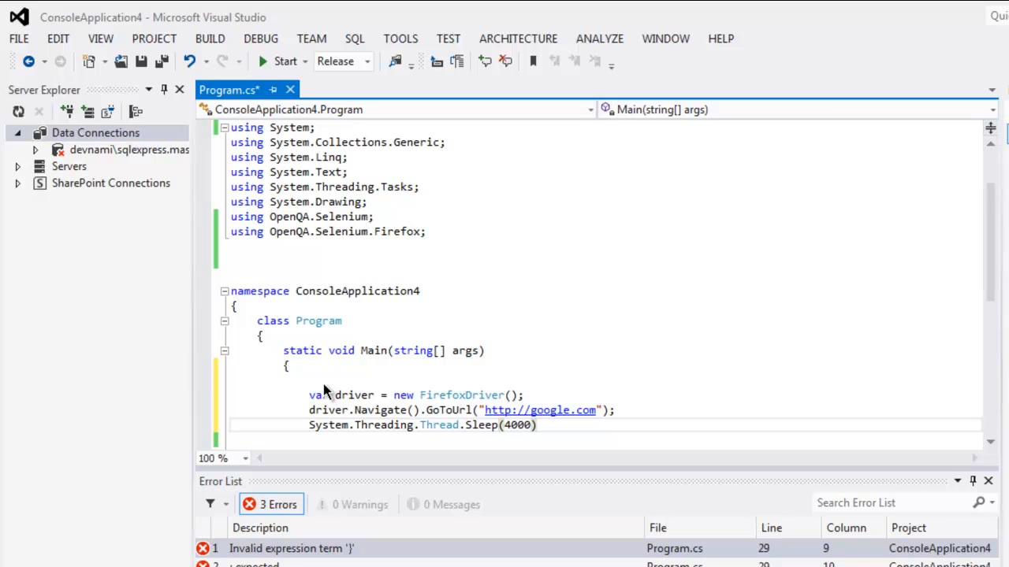
pyautogui.write(';')
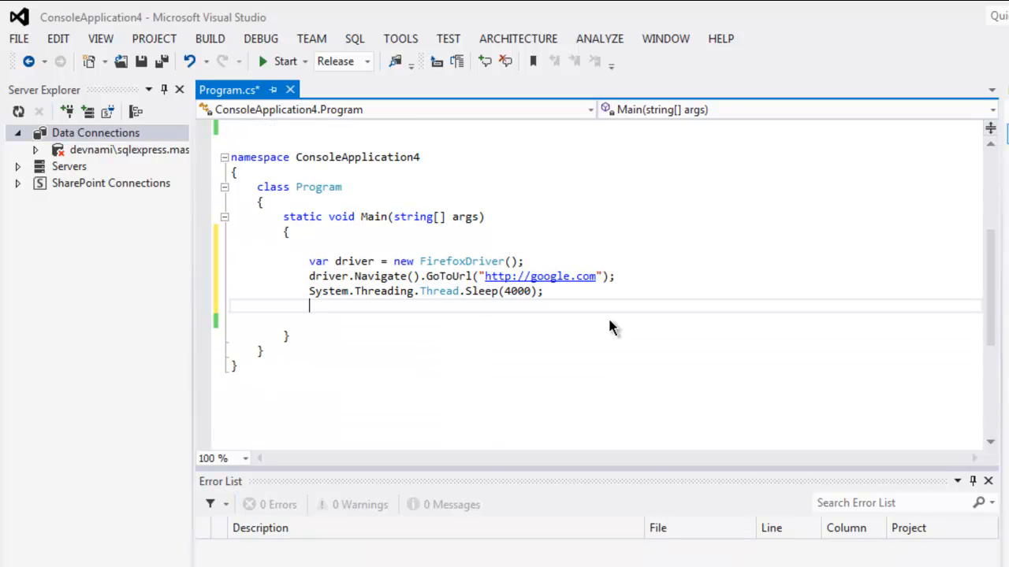
pyautogui.write('driver.close();')
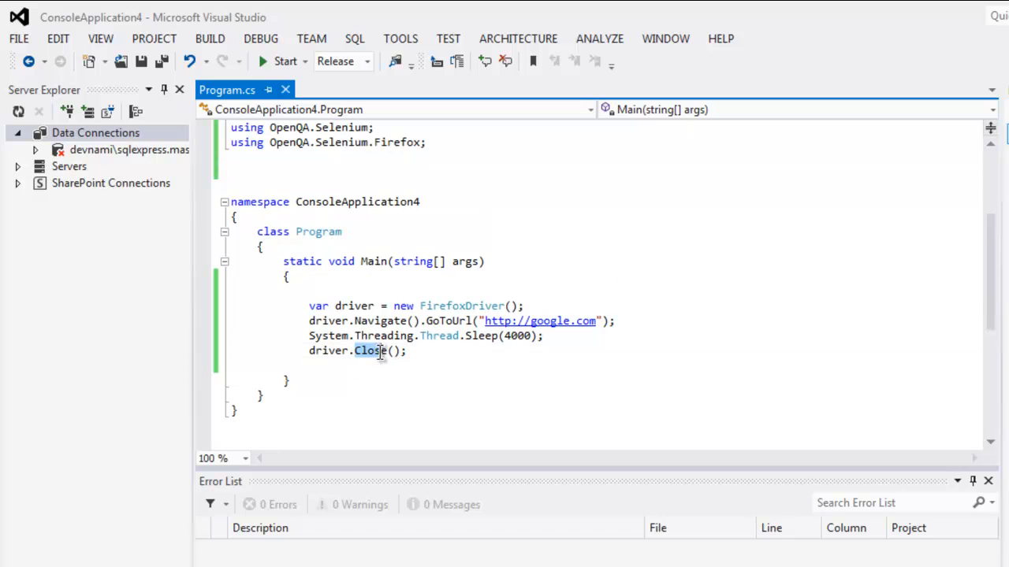
# Step: Replace driver.Close() with driver.Quit() as the final statement
pyautogui.write('Qu')
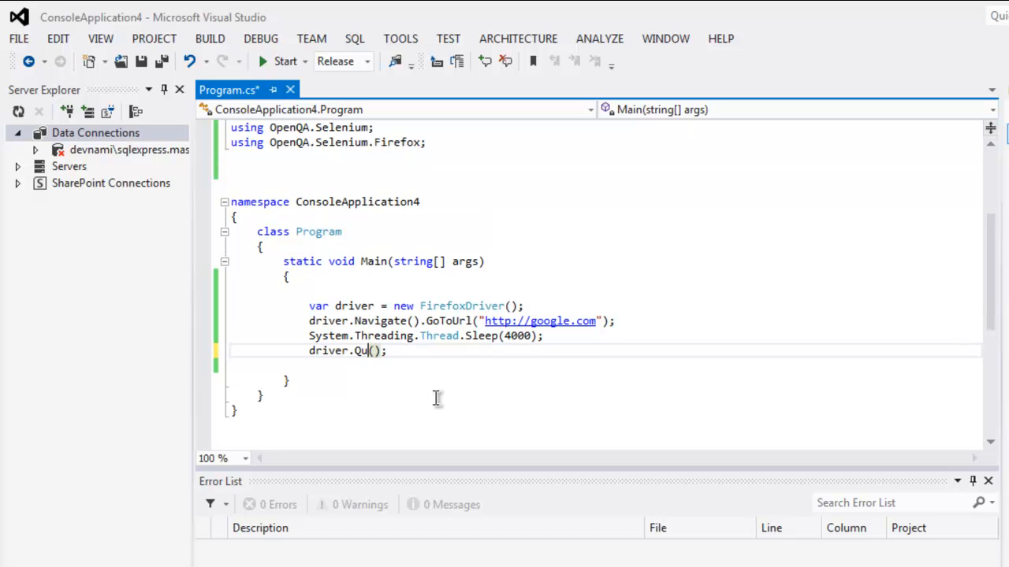
pyautogui.write('it')
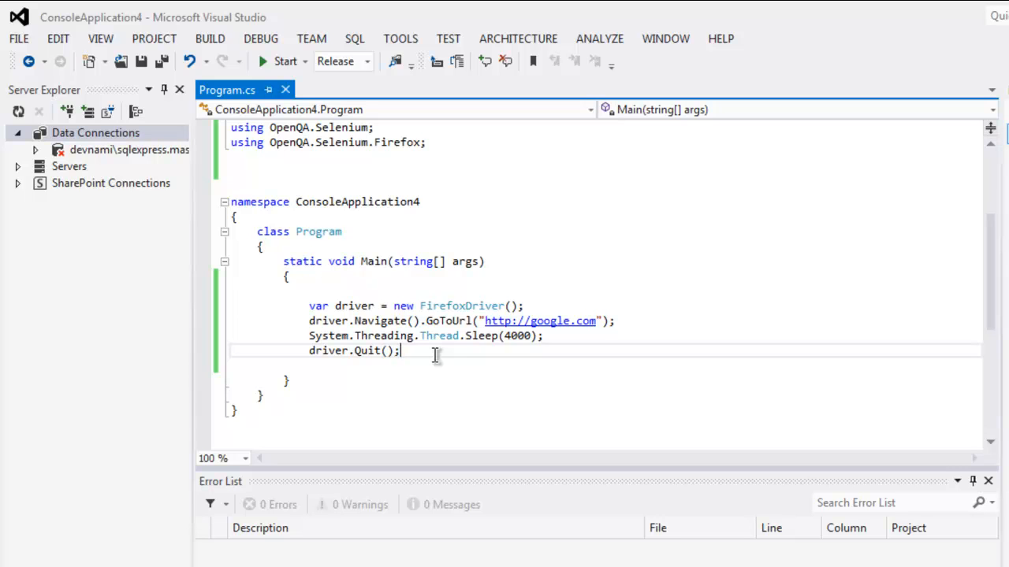
pyautogui.moveTo(465, 408)
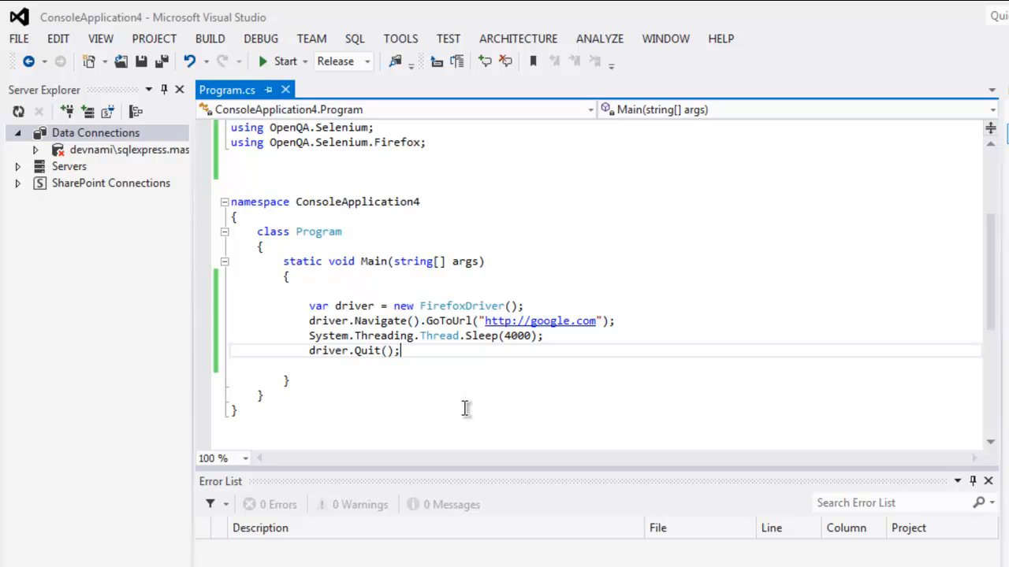
# Step: Run the program with Start so Firefox opens google.com and quits, then view the debug Output
pyautogui.click(284, 60)
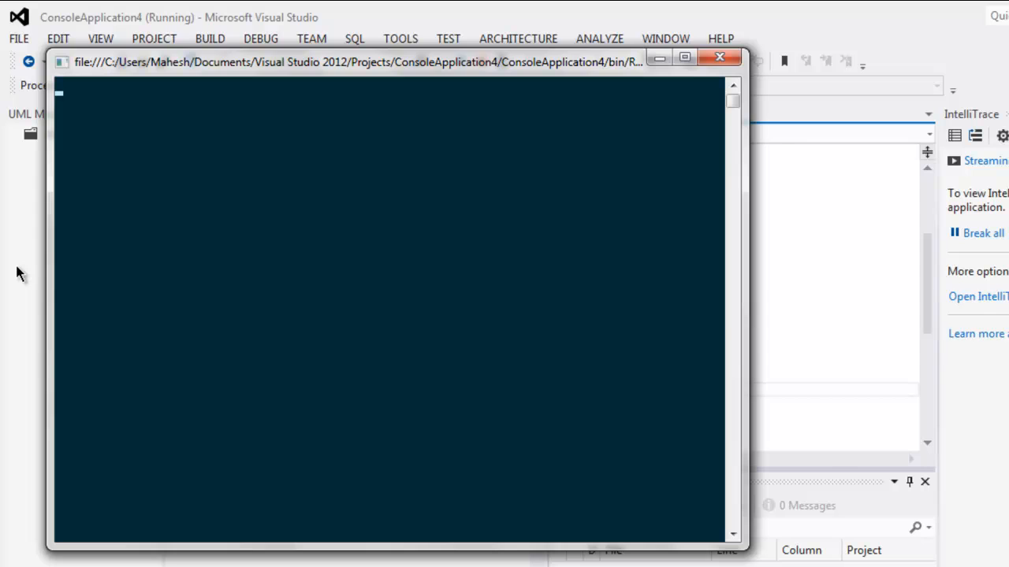
pyautogui.click(719, 57)
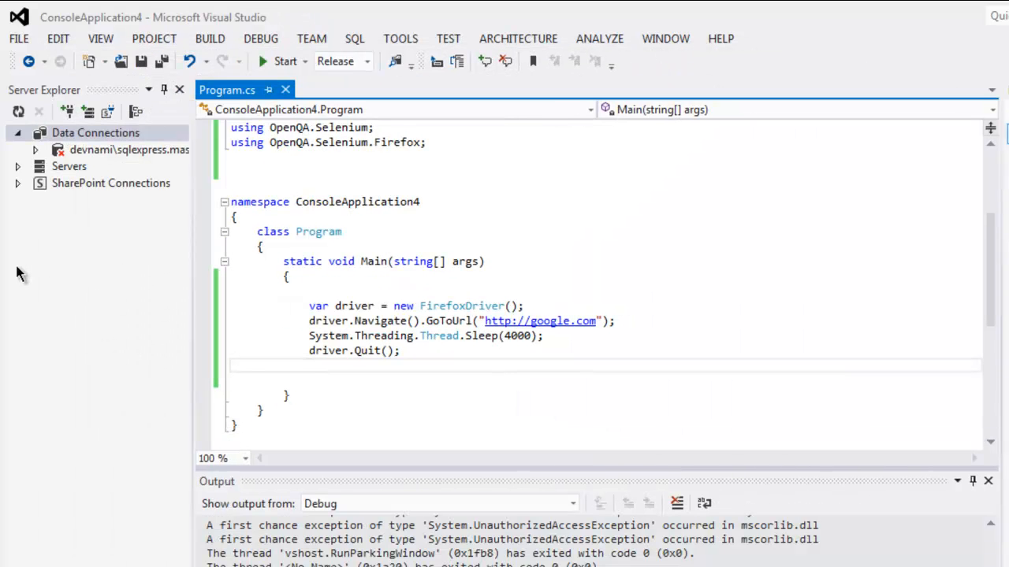